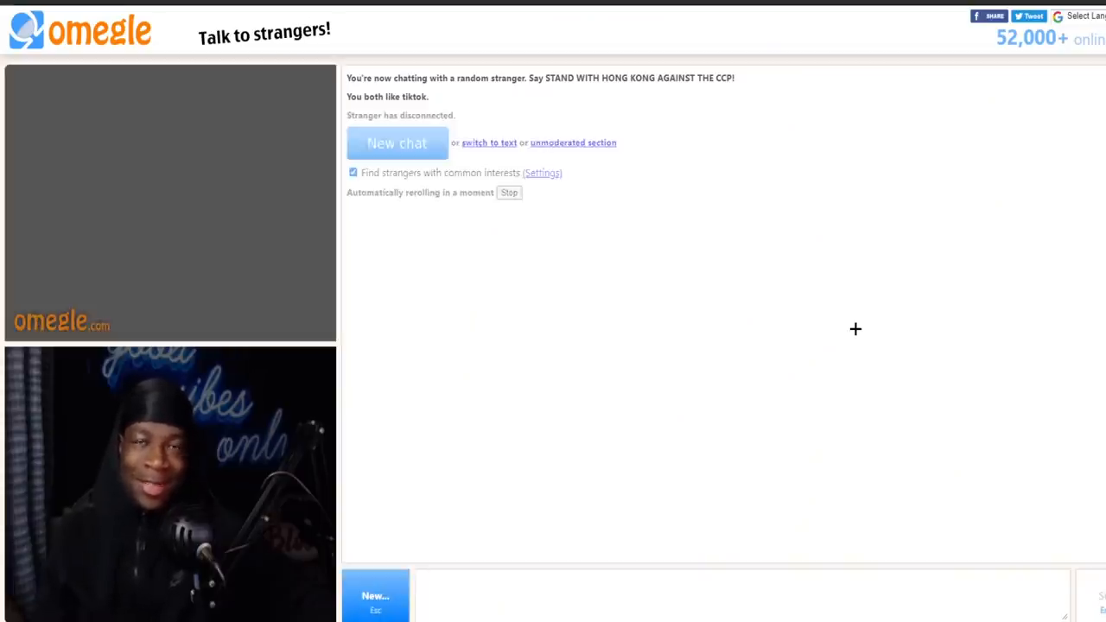
Start a new video chat with another random stranger after the disconnect.
click(397, 142)
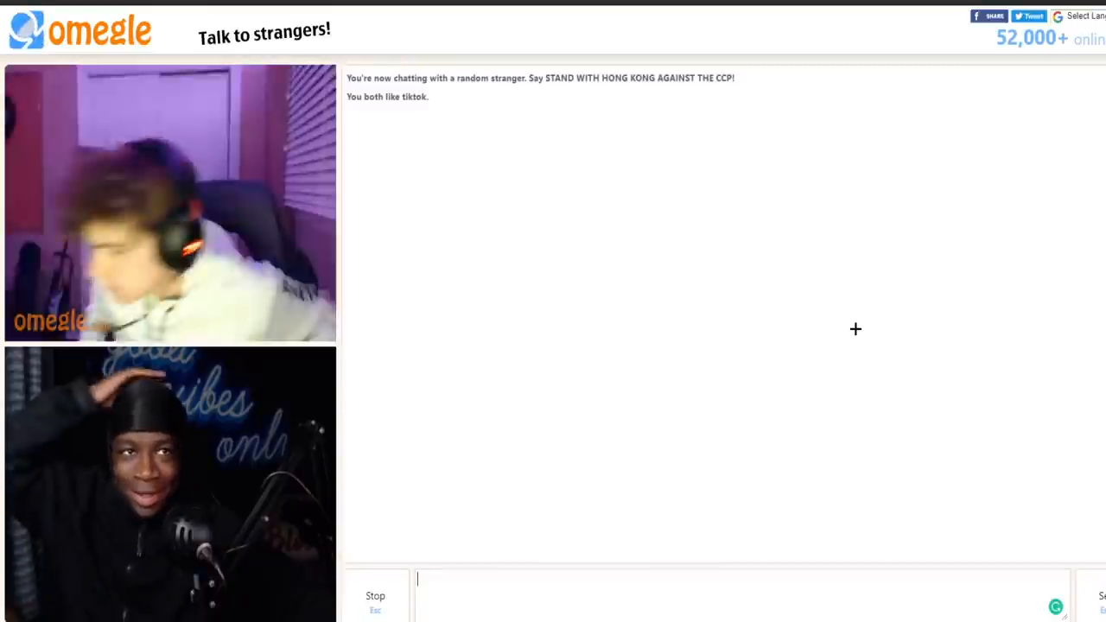